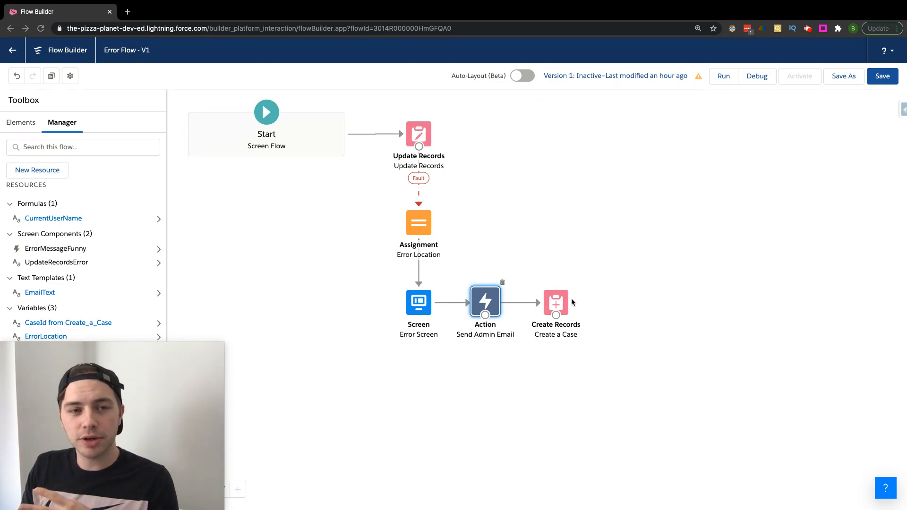
{"action": "mouse_move", "coordinate": [485, 199]}
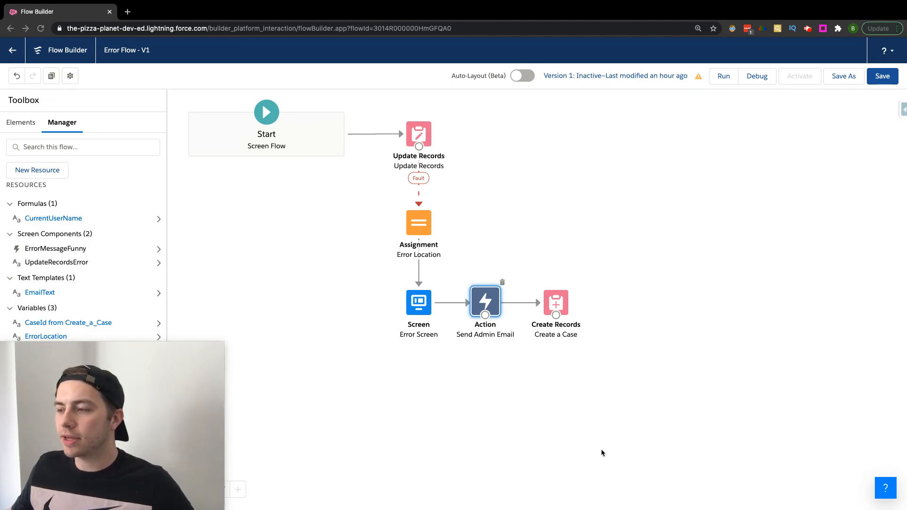
{"action": "mouse_move", "coordinate": [542, 278]}
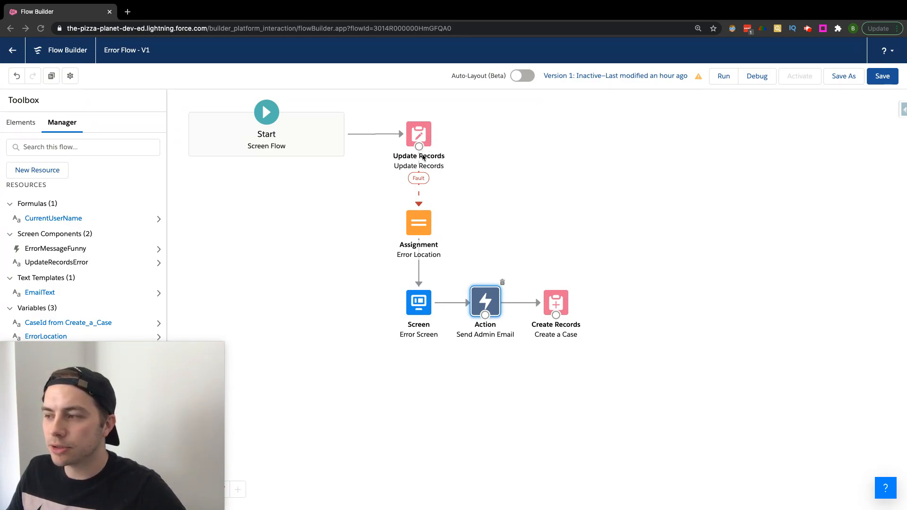
{"action": "mouse_move", "coordinate": [531, 306]}
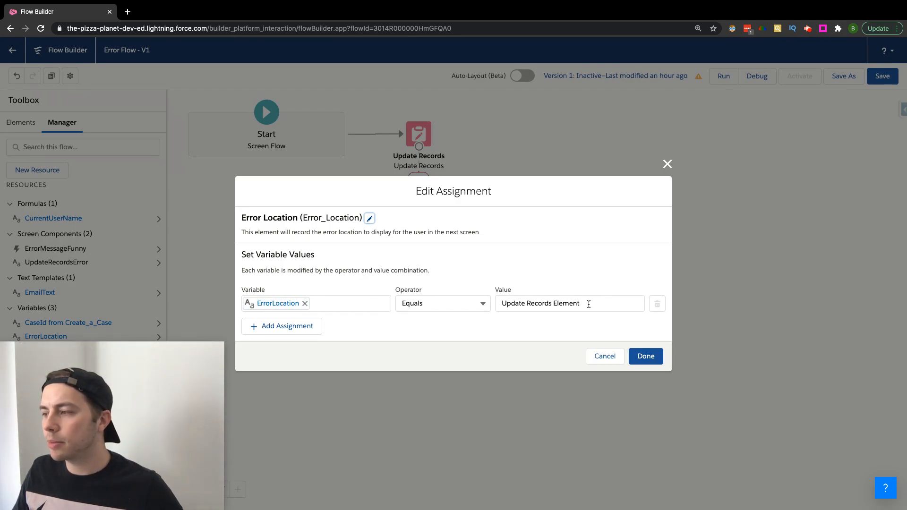
{"action": "left_click", "coordinate": [569, 303]}
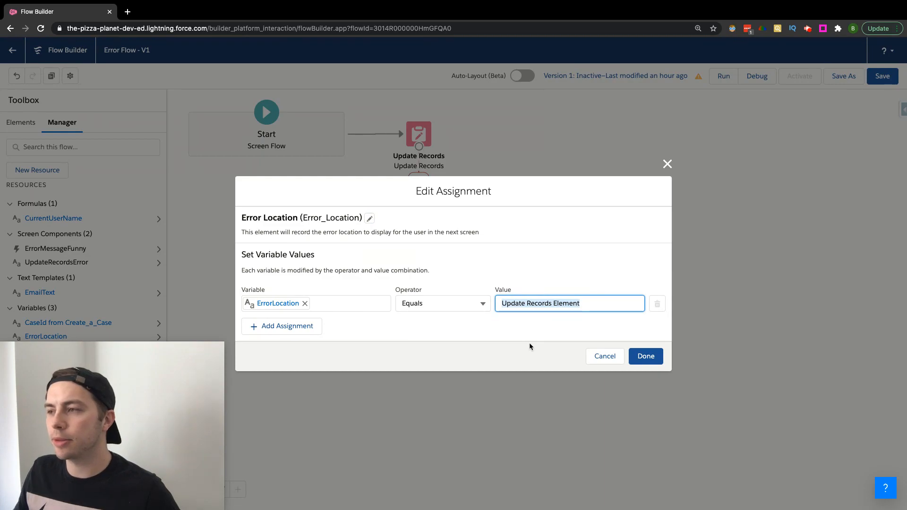
{"action": "left_click", "coordinate": [645, 355]}
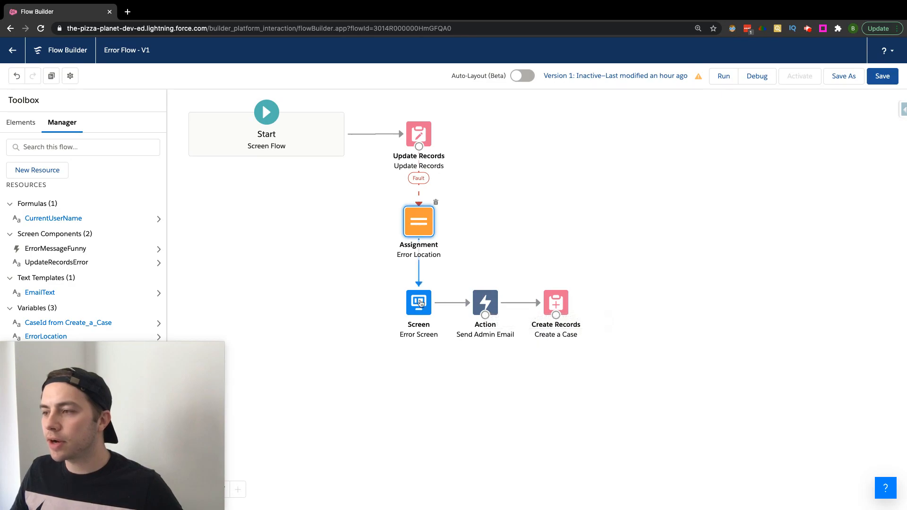
{"action": "double_click", "coordinate": [418, 301]}
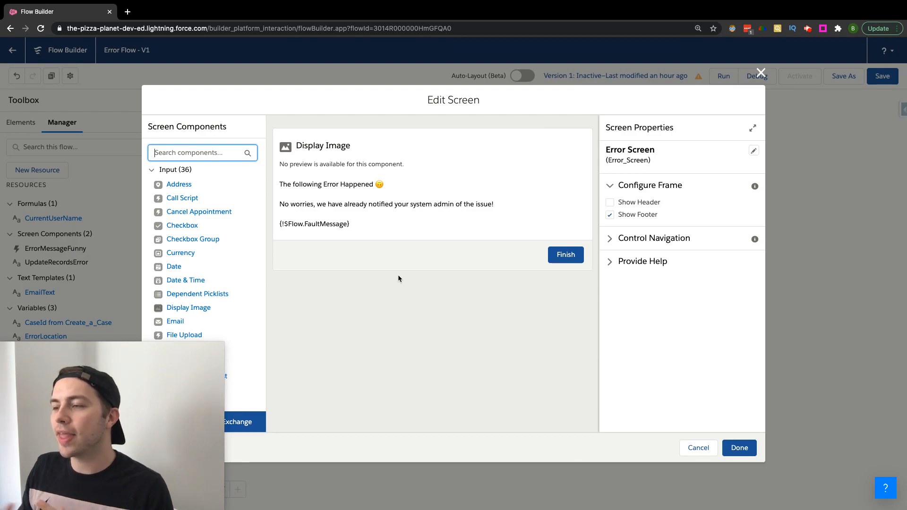
{"action": "left_click", "coordinate": [382, 203]}
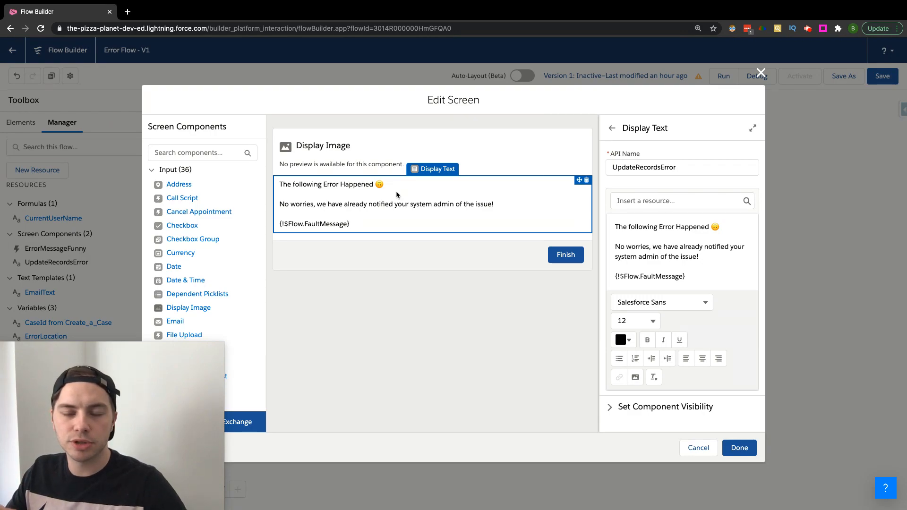
{"action": "mouse_move", "coordinate": [375, 214]}
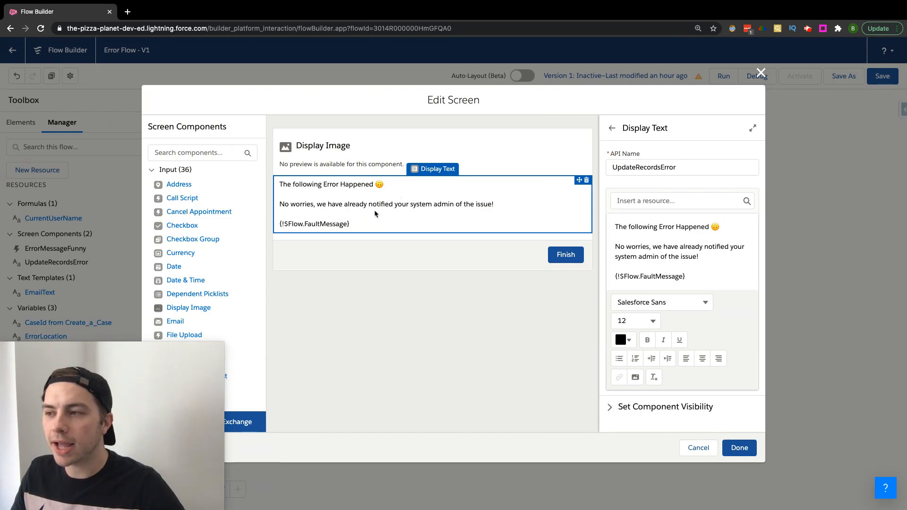
{"action": "mouse_move", "coordinate": [301, 243]}
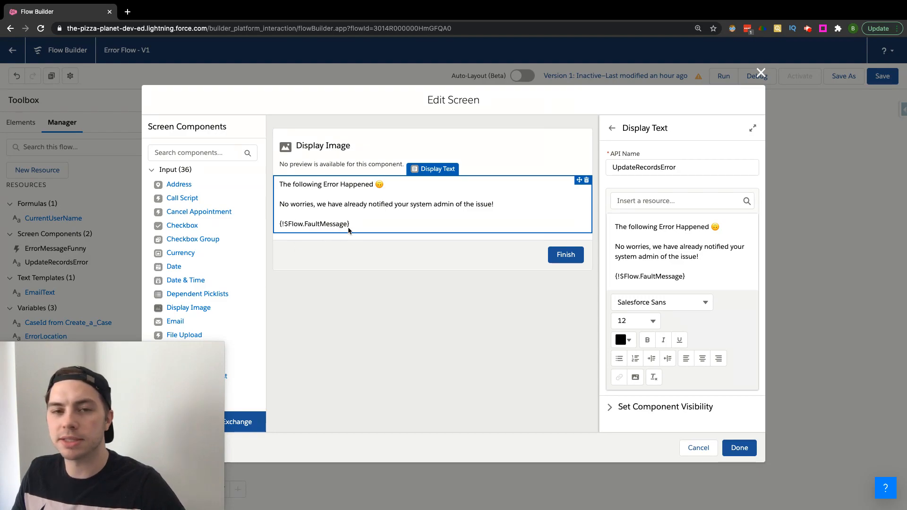
{"action": "mouse_move", "coordinate": [731, 68]}
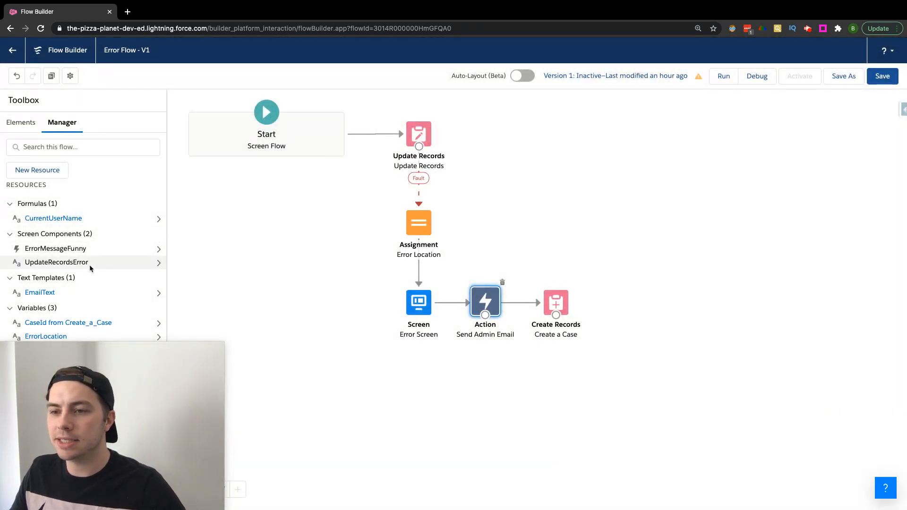
{"action": "double_click", "coordinate": [485, 301]}
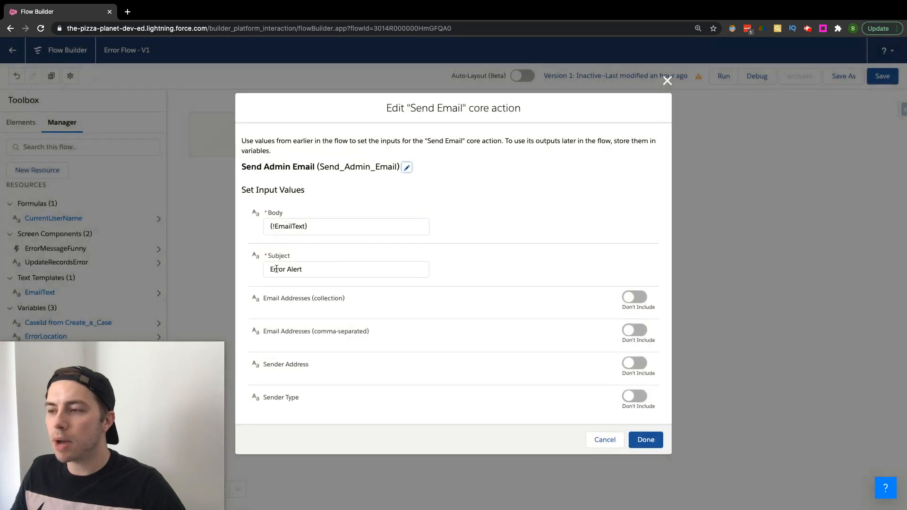
{"action": "left_click", "coordinate": [346, 226]}
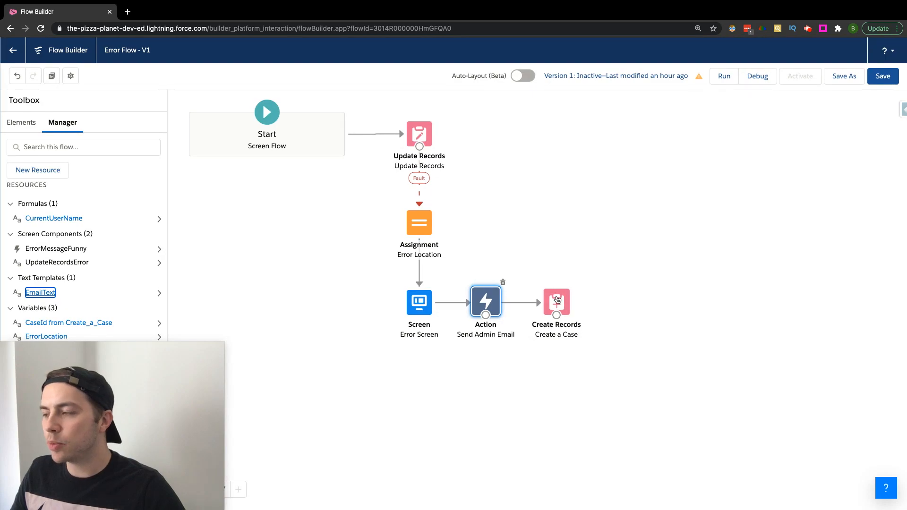
{"action": "mouse_move", "coordinate": [555, 301]}
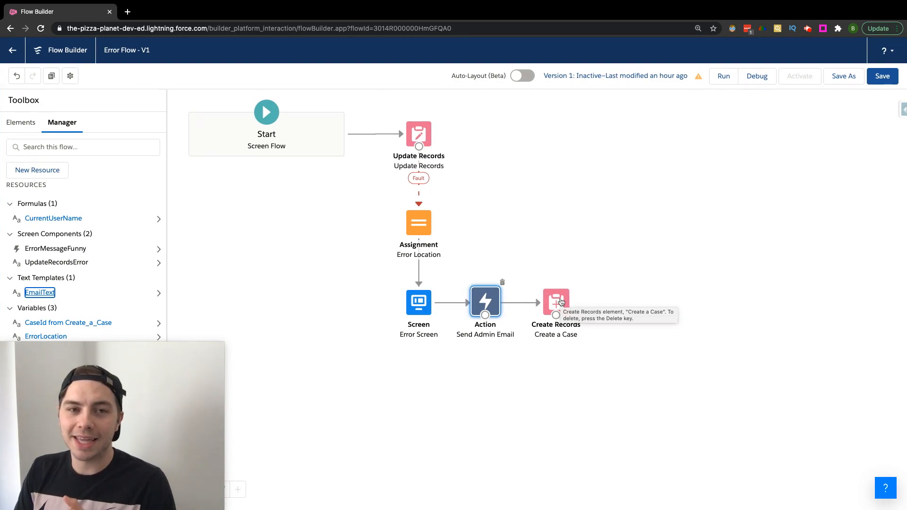
{"action": "mouse_move", "coordinate": [618, 225]}
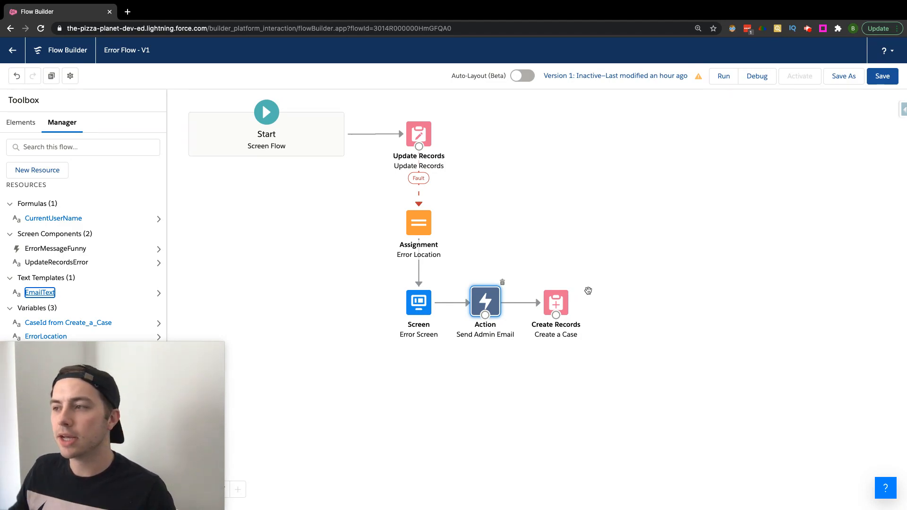
{"action": "mouse_move", "coordinate": [575, 226]}
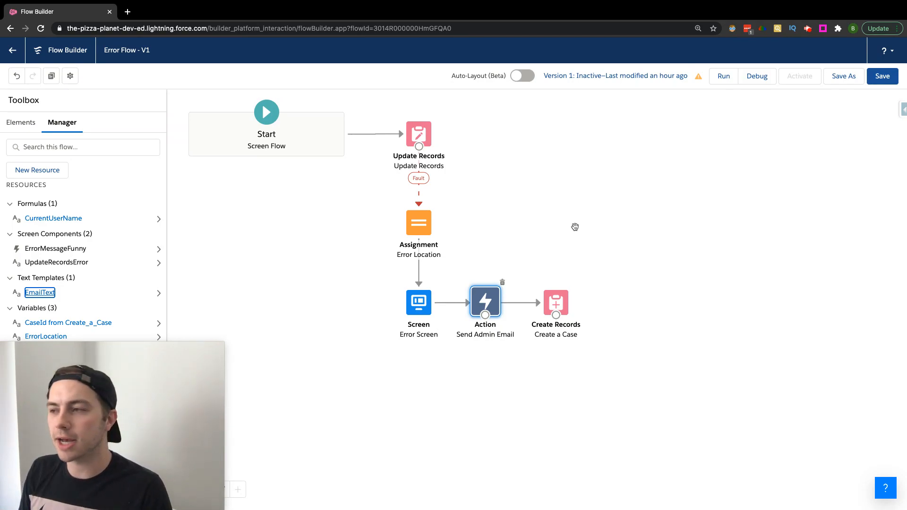
{"action": "mouse_move", "coordinate": [584, 223]}
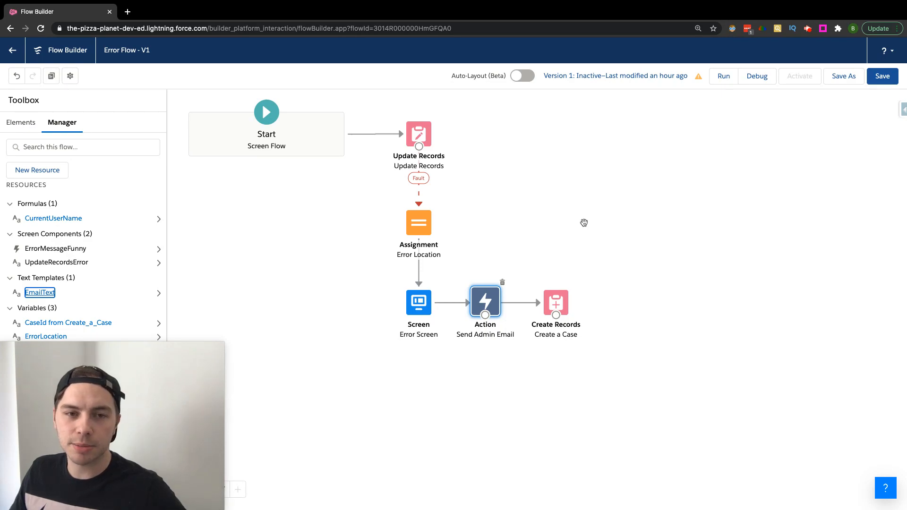
{"action": "mouse_move", "coordinate": [610, 205]}
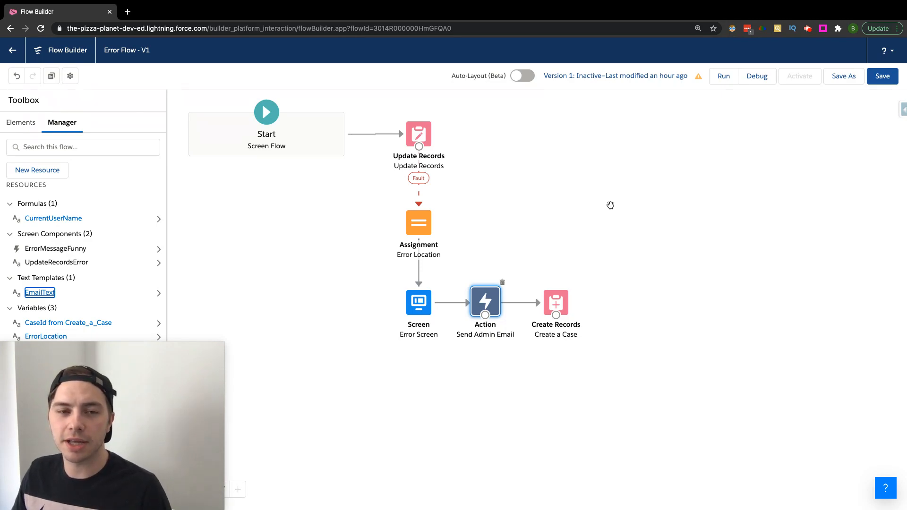